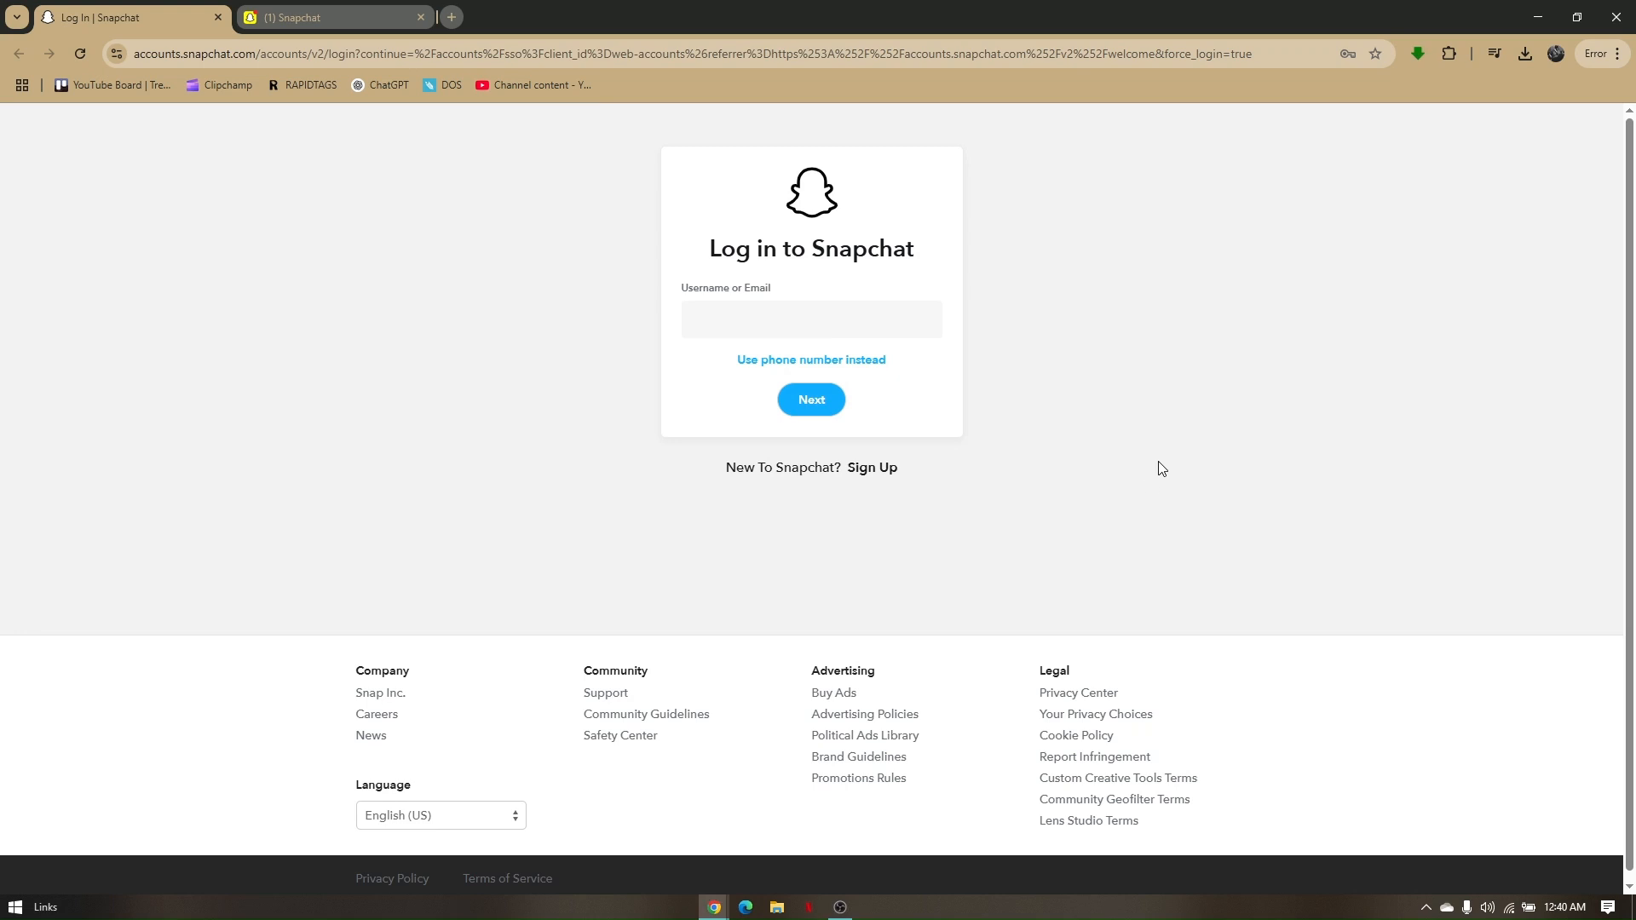
pyautogui.moveTo(1163, 439)
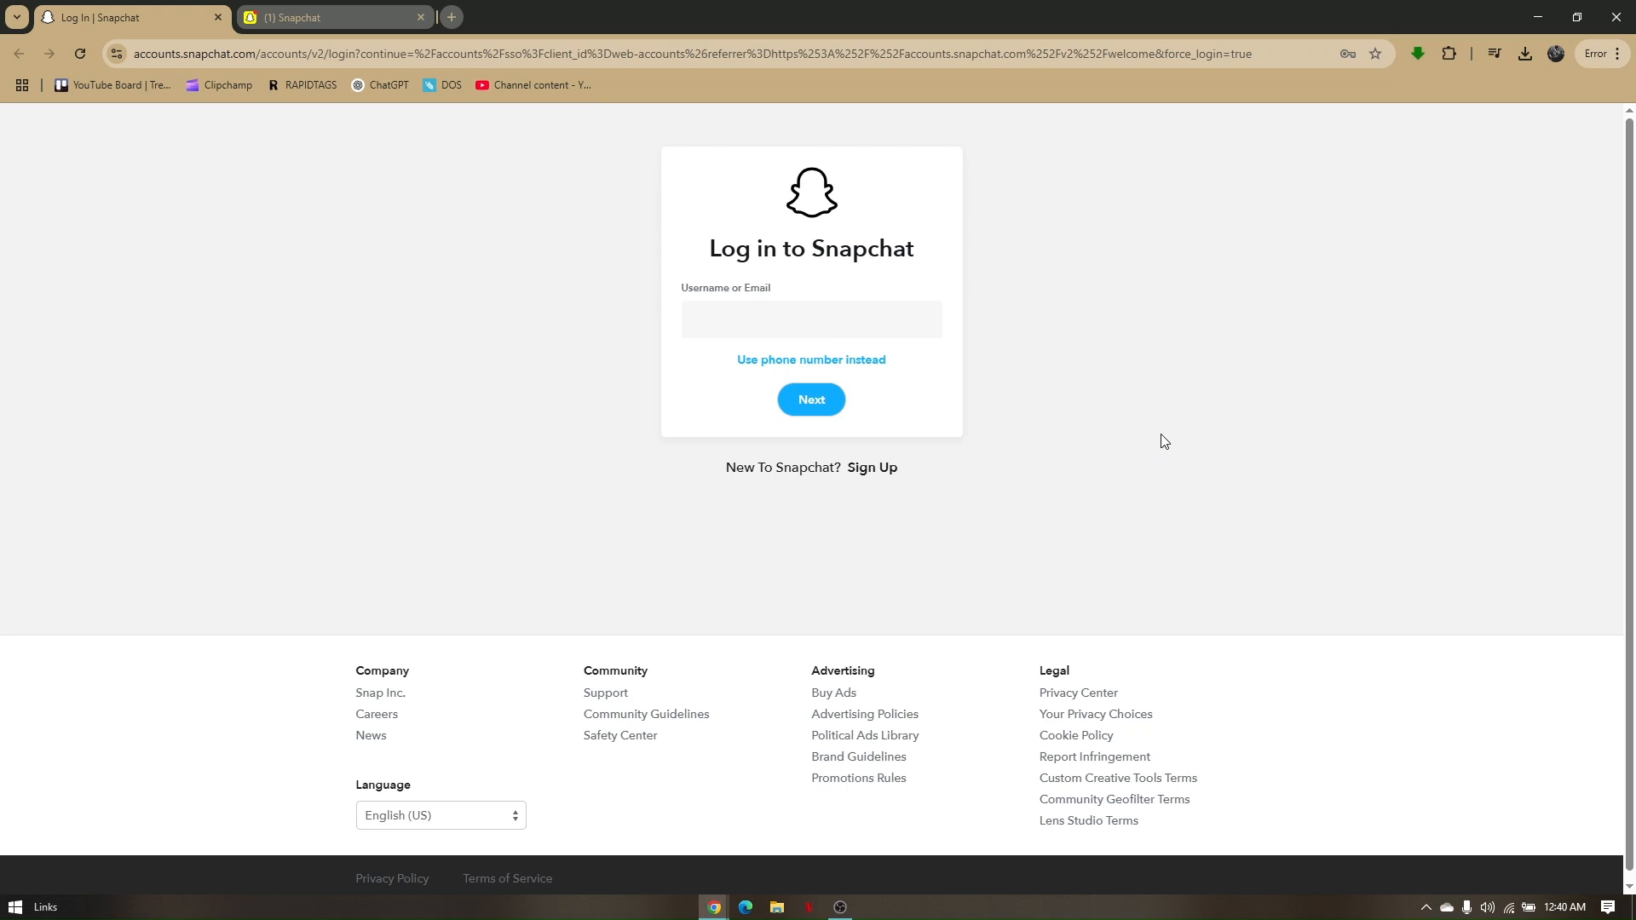
pyautogui.moveTo(1174, 463)
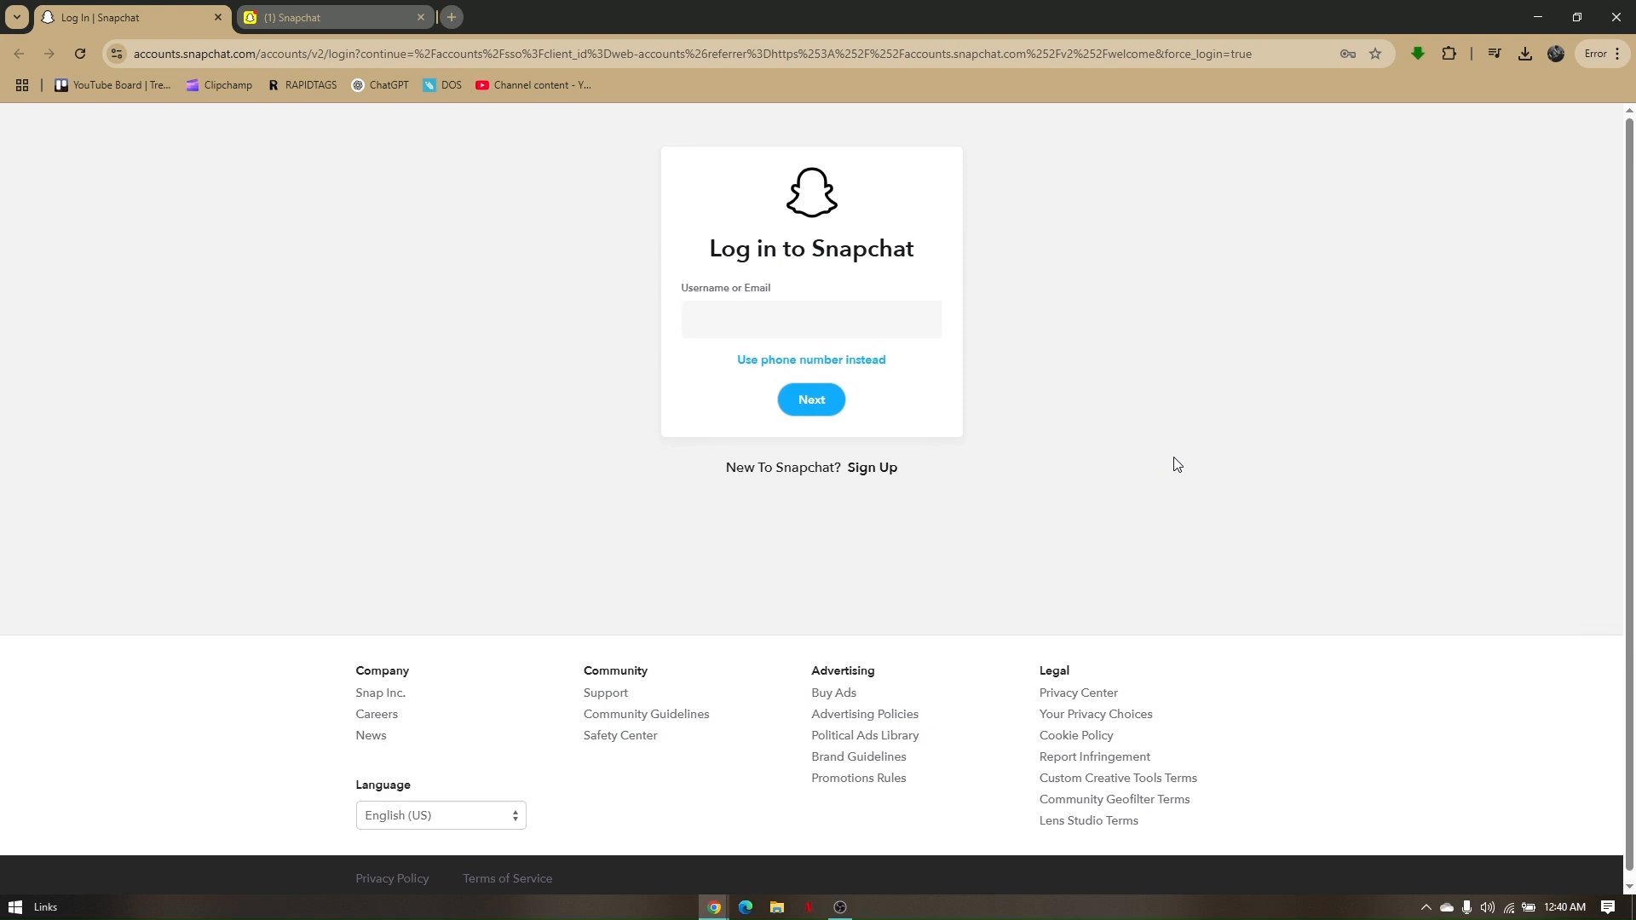
pyautogui.moveTo(1147, 477)
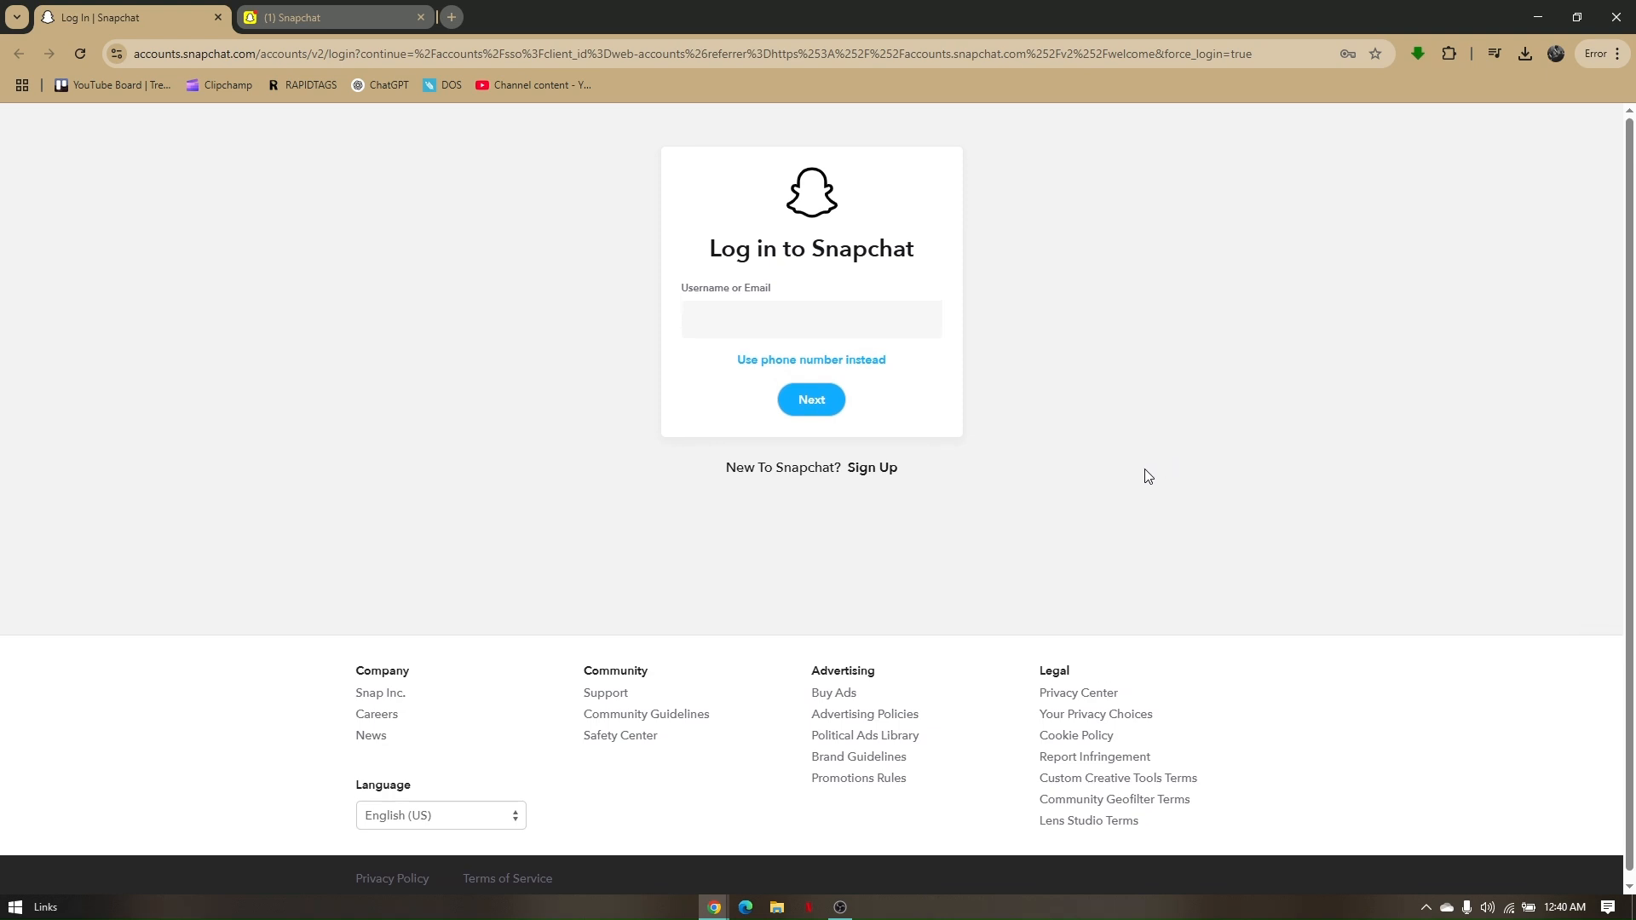
pyautogui.moveTo(1176, 432)
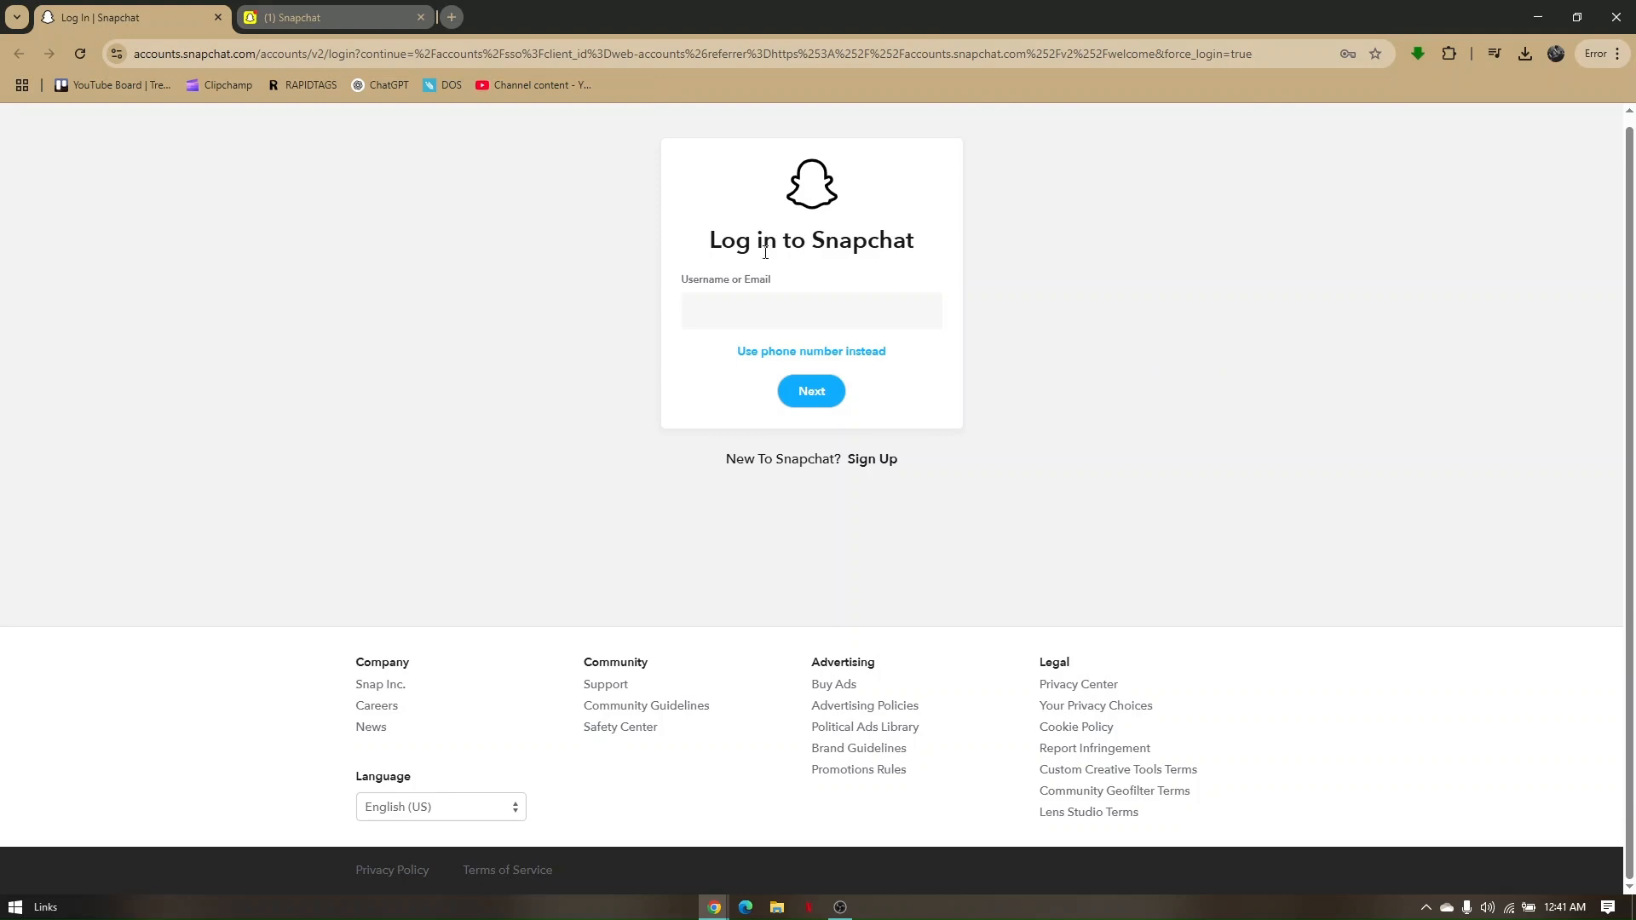
pyautogui.moveTo(550, 380)
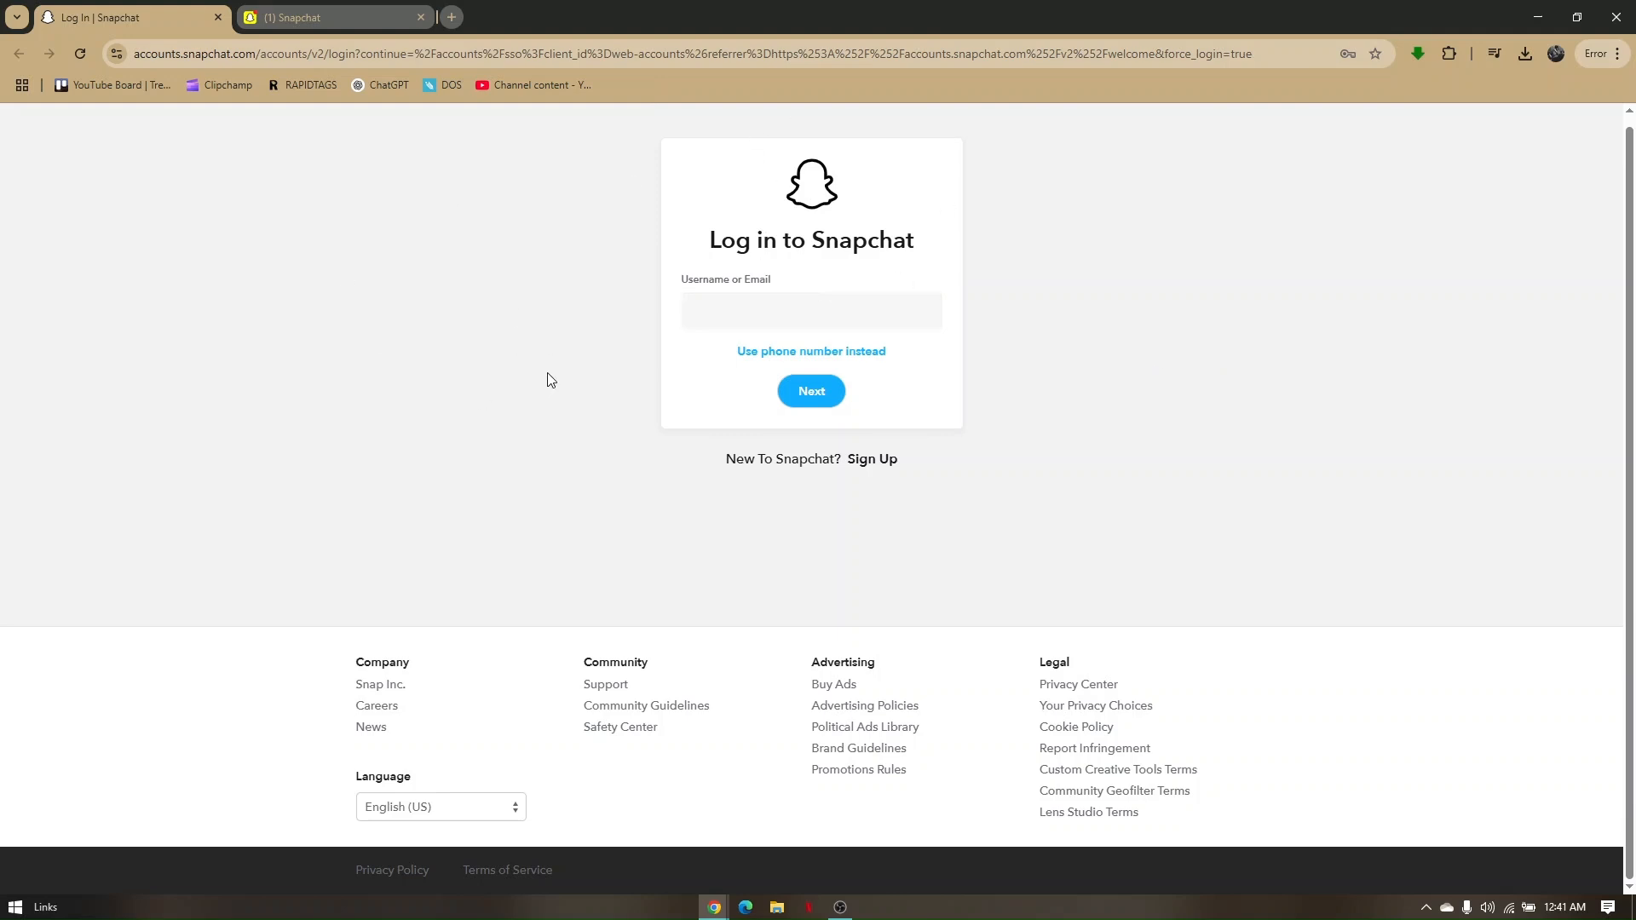
pyautogui.moveTo(459, 20)
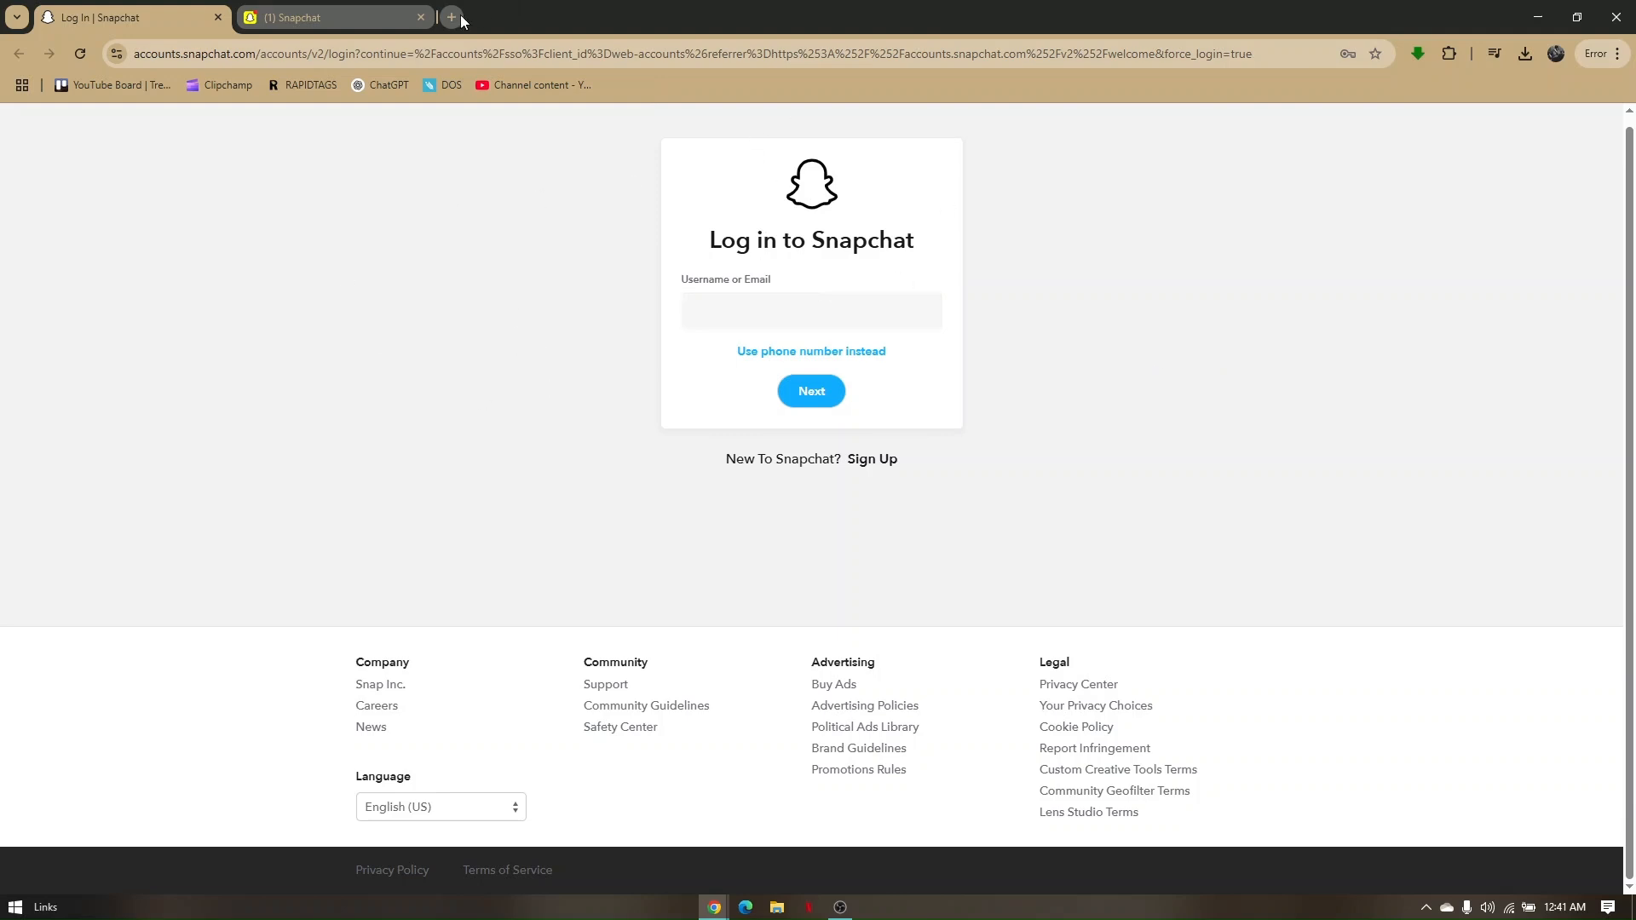
# Search 'snapchat' in a new tab, then return to the logged-in web.snapchat.com app
pyautogui.click(450, 17)
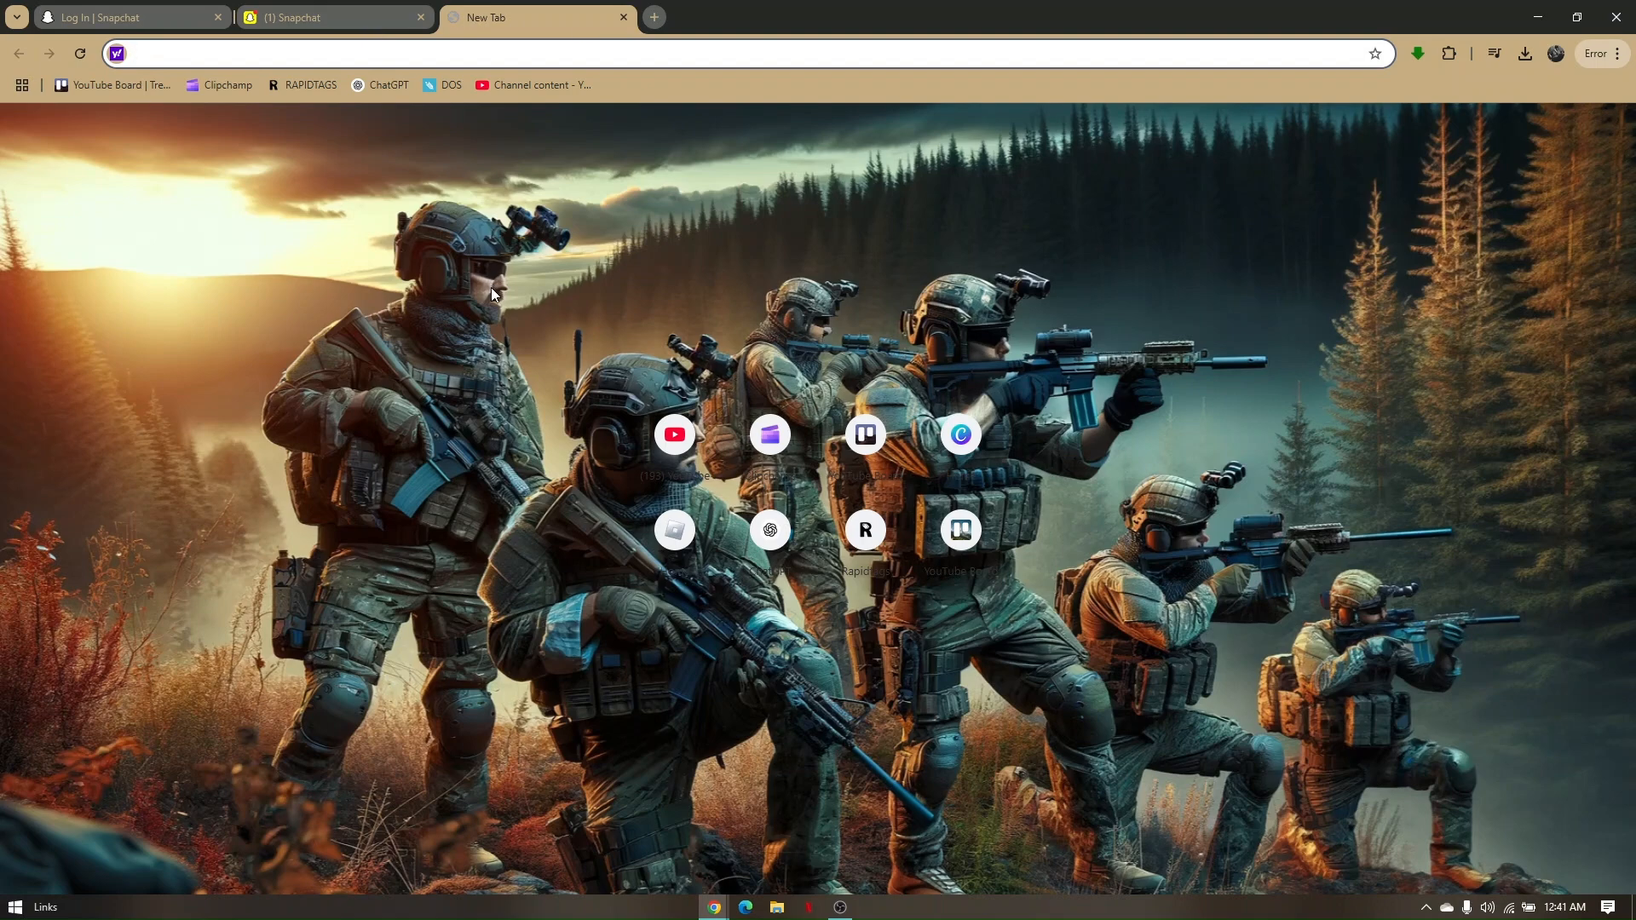
pyautogui.write('snapchat')
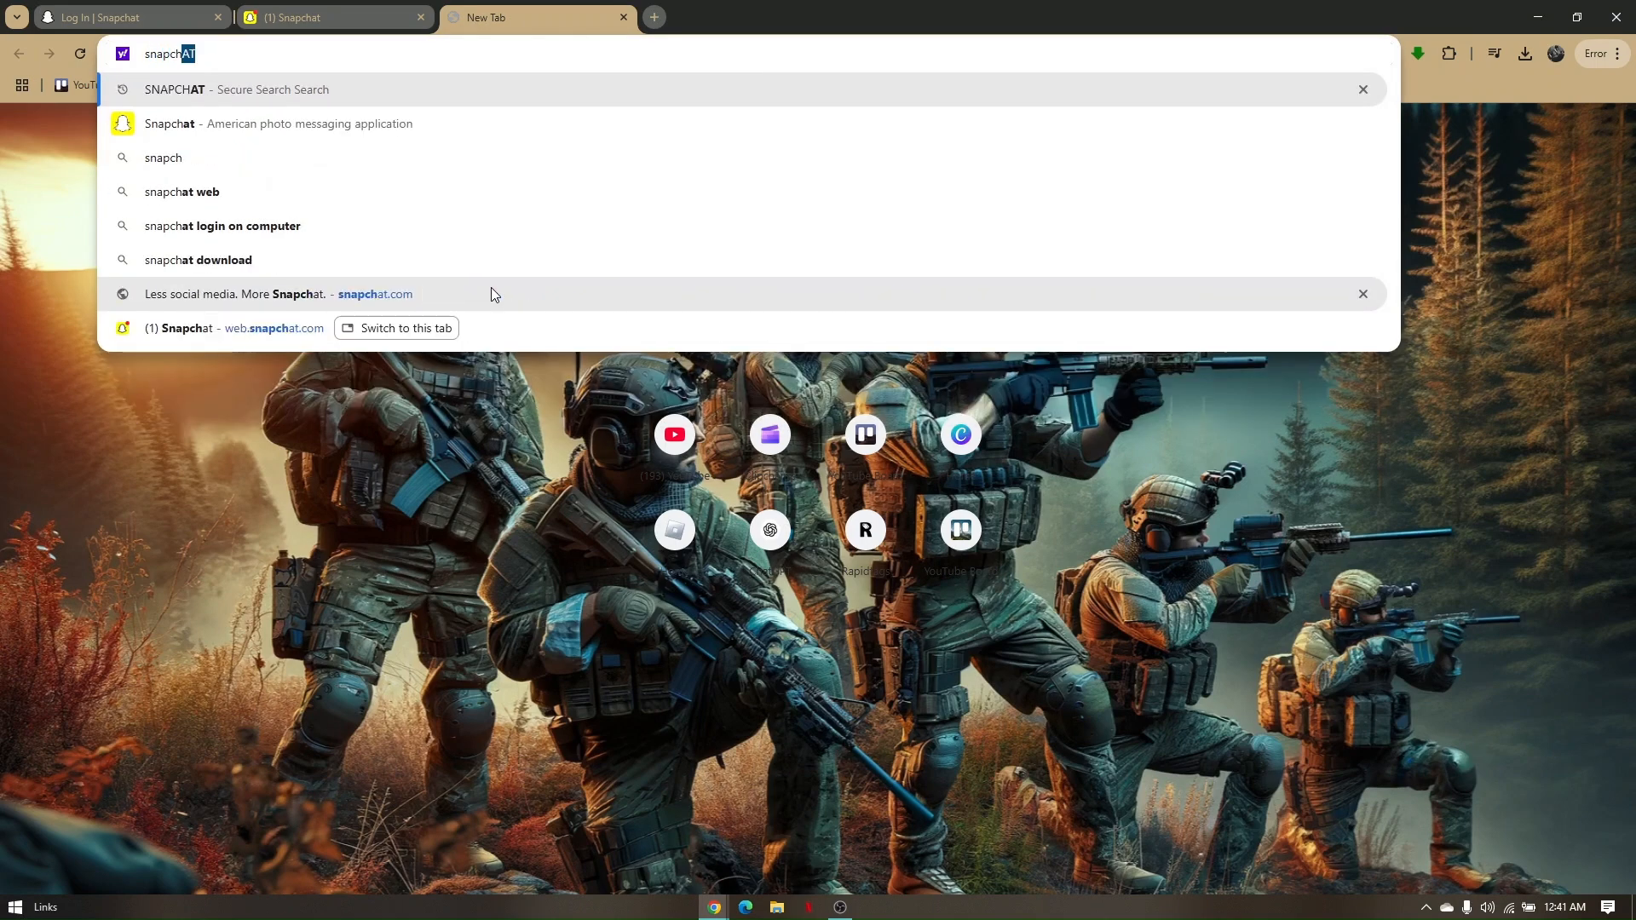
pyautogui.click(237, 89)
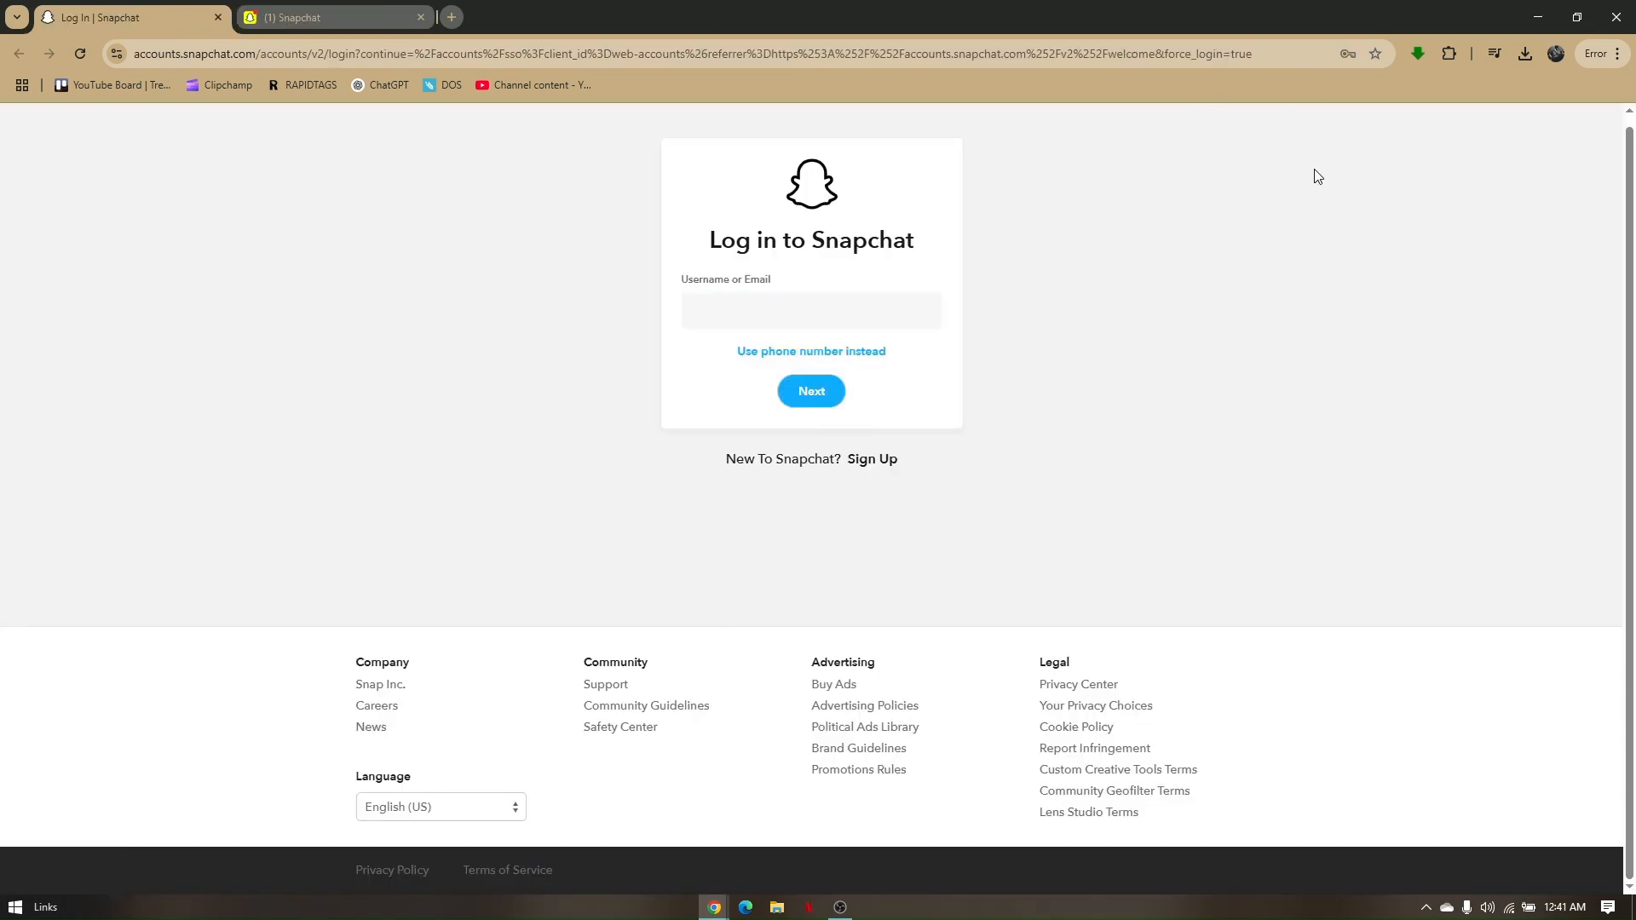
pyautogui.moveTo(1198, 254)
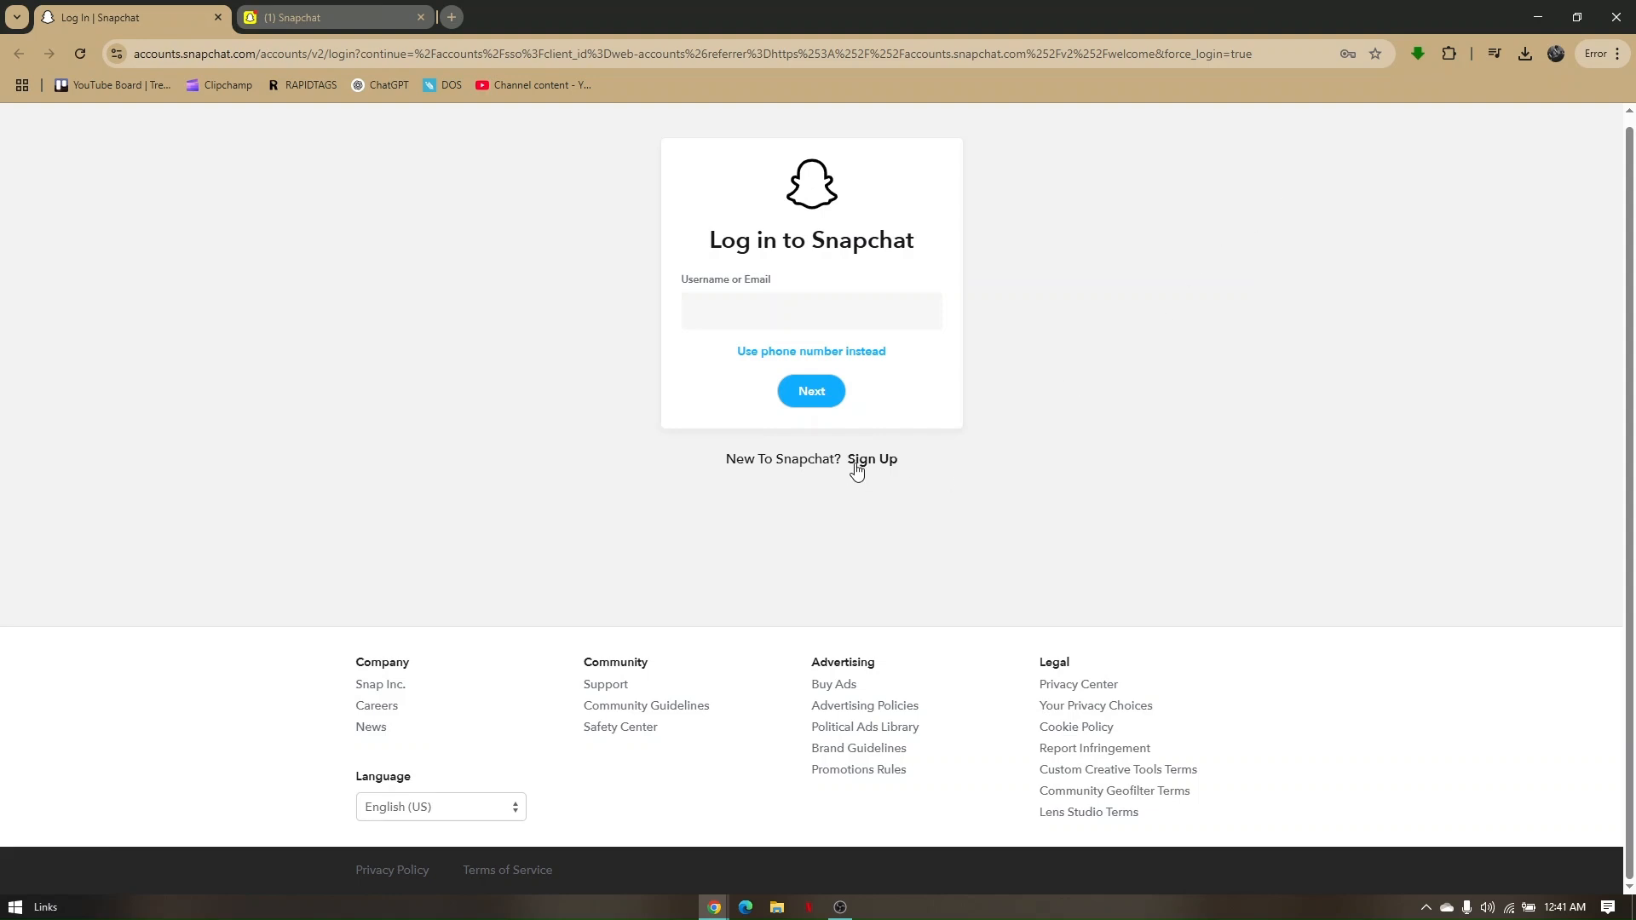
pyautogui.moveTo(874, 472)
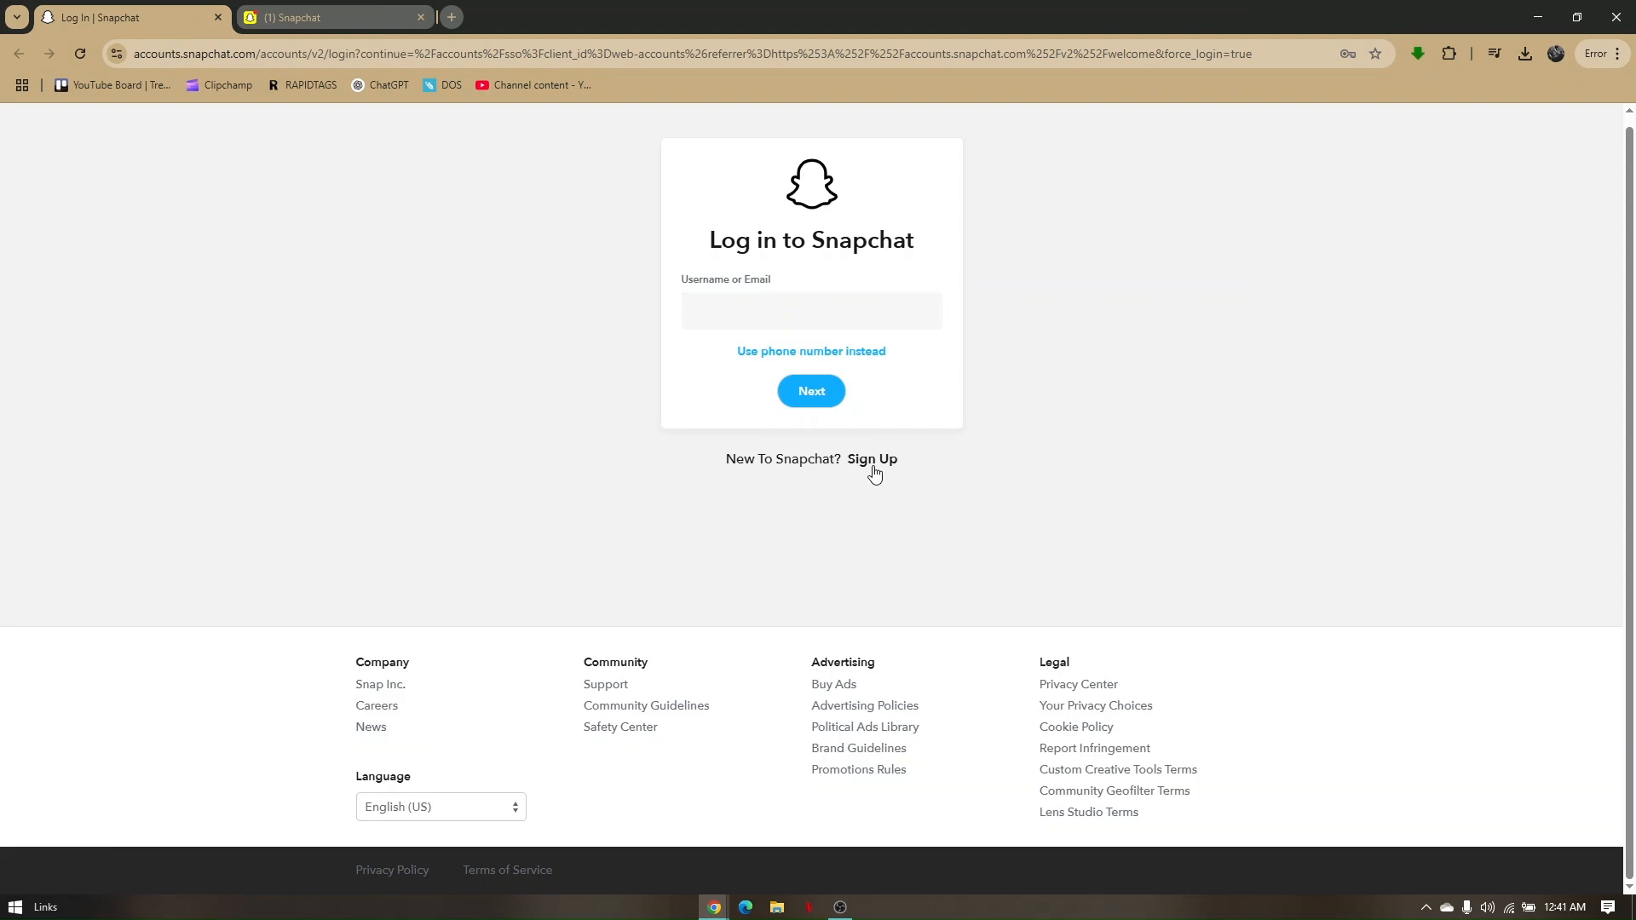
pyautogui.click(812, 310)
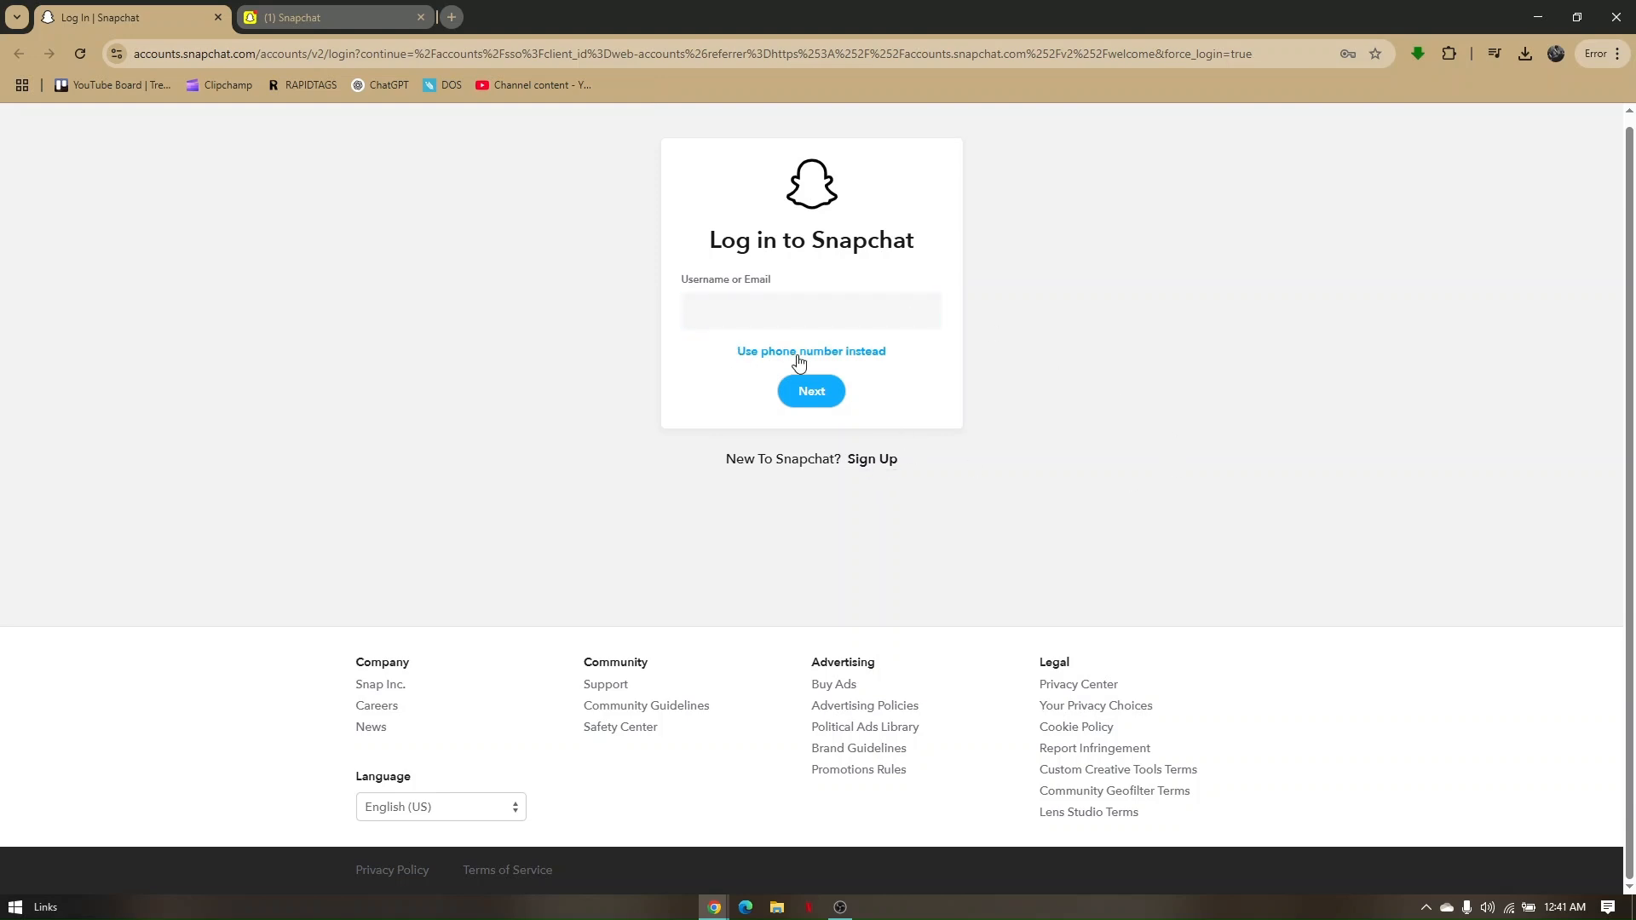
pyautogui.moveTo(876, 491)
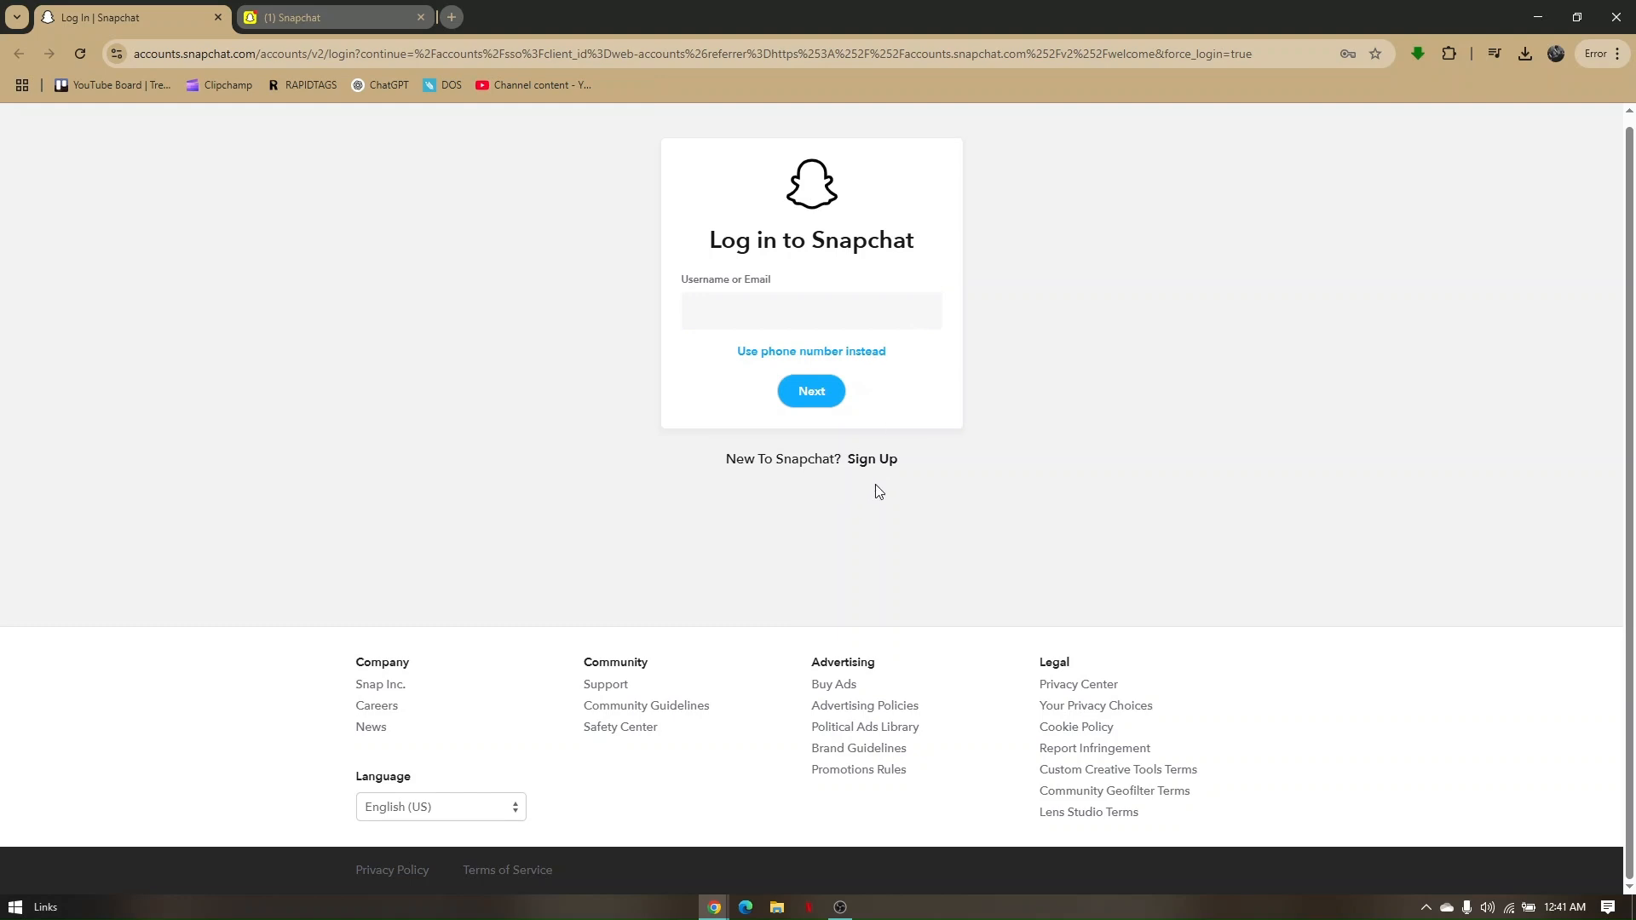
pyautogui.moveTo(227, 36)
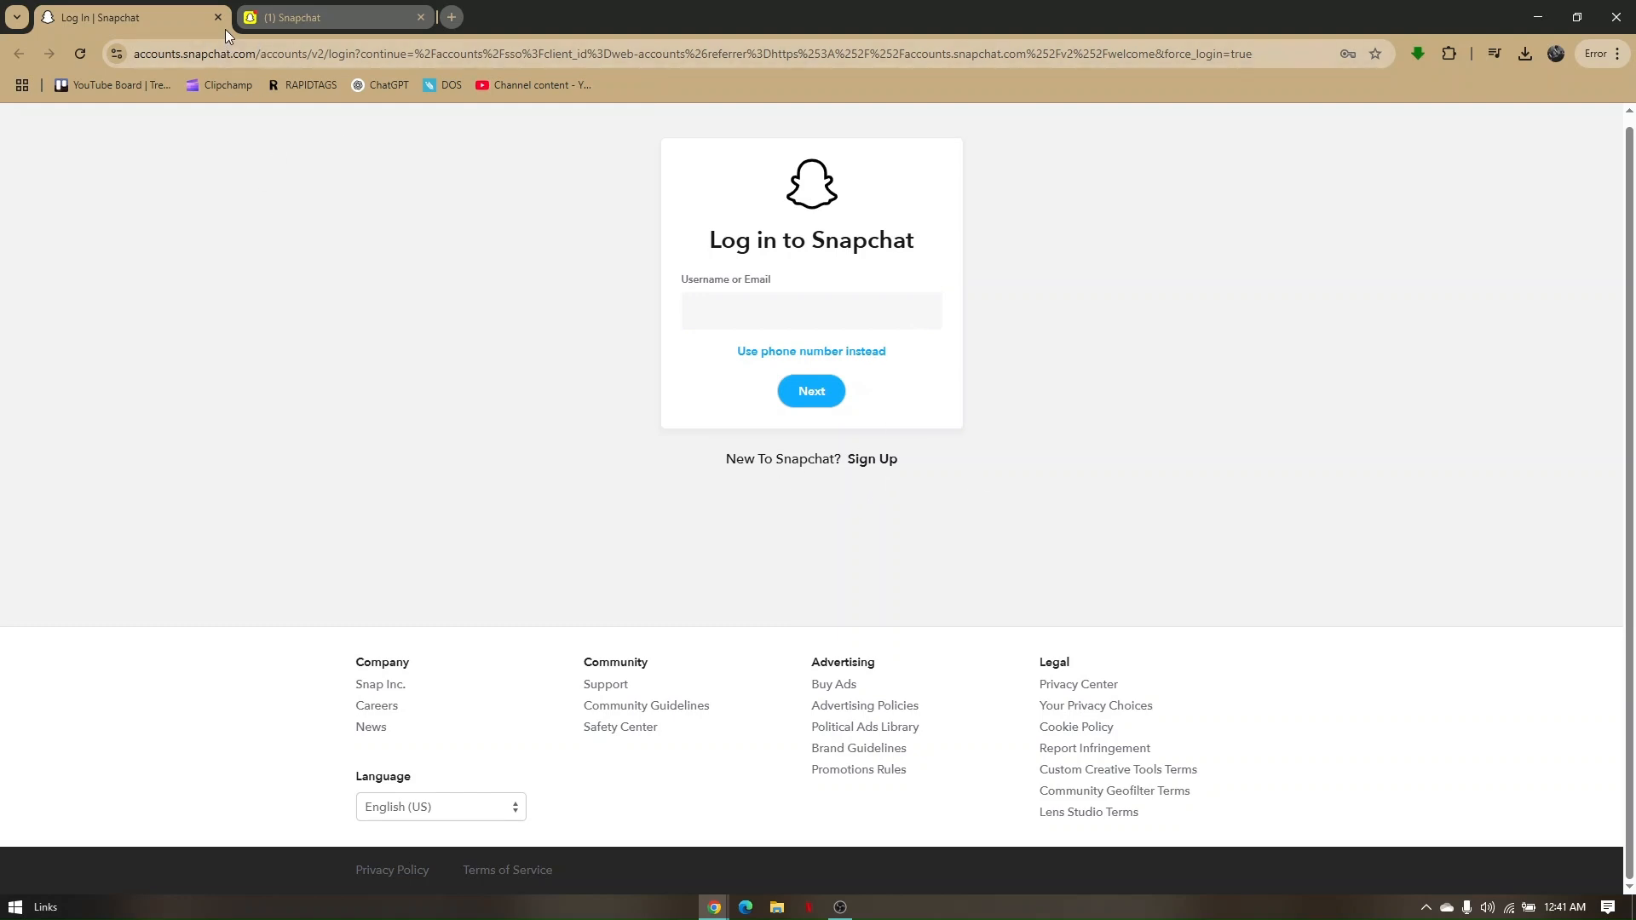
pyautogui.moveTo(467, 489)
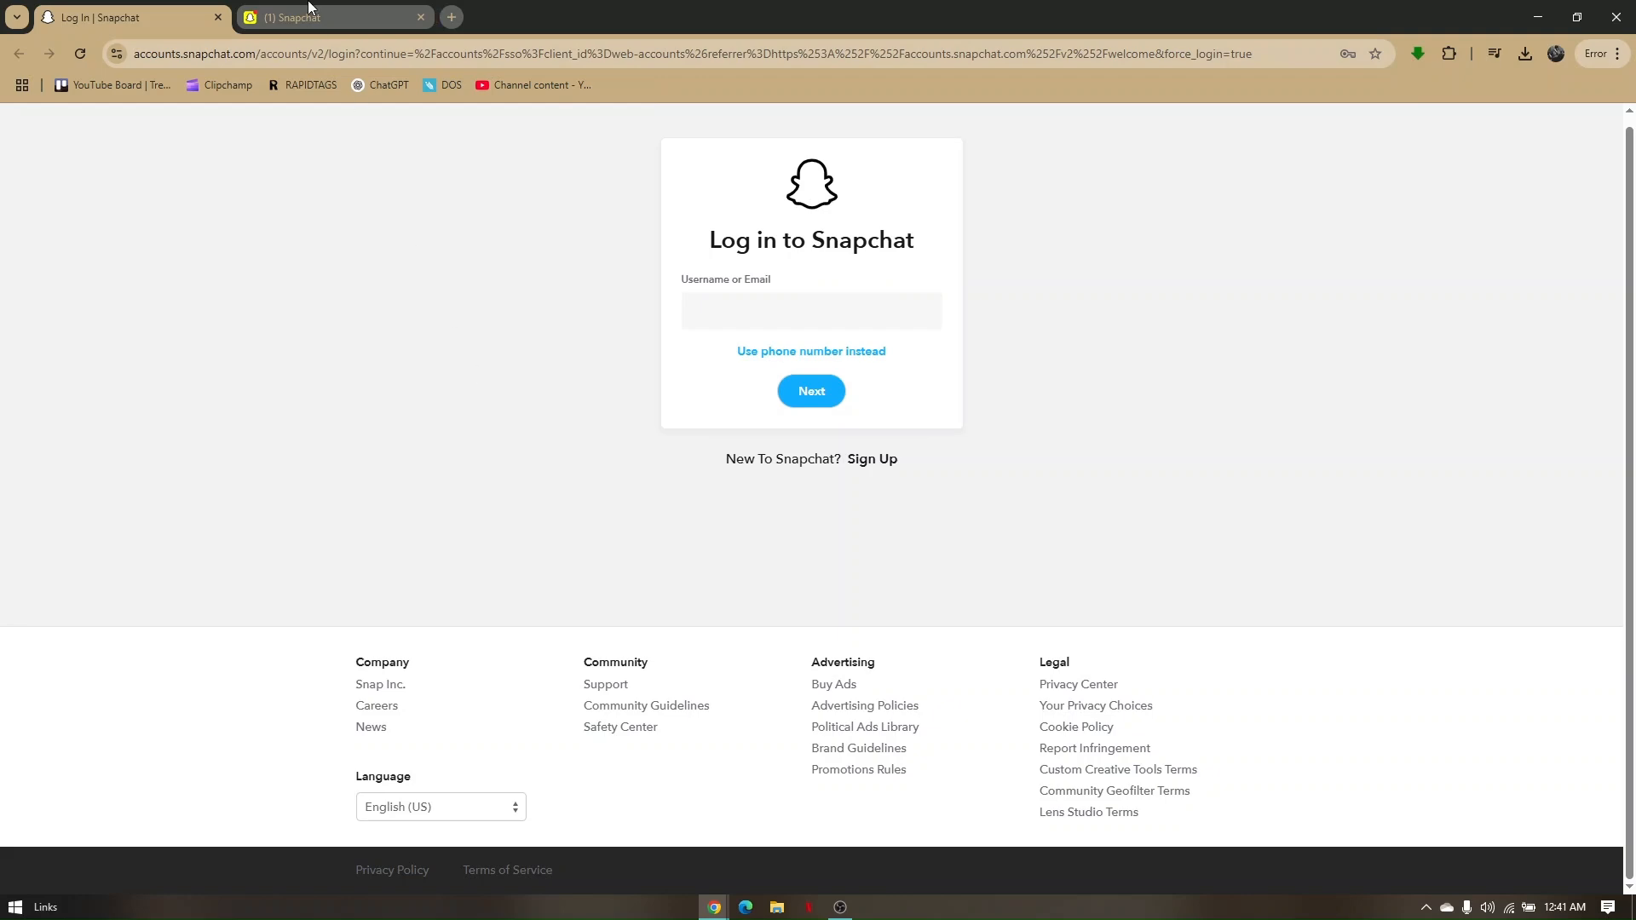
pyautogui.click(334, 17)
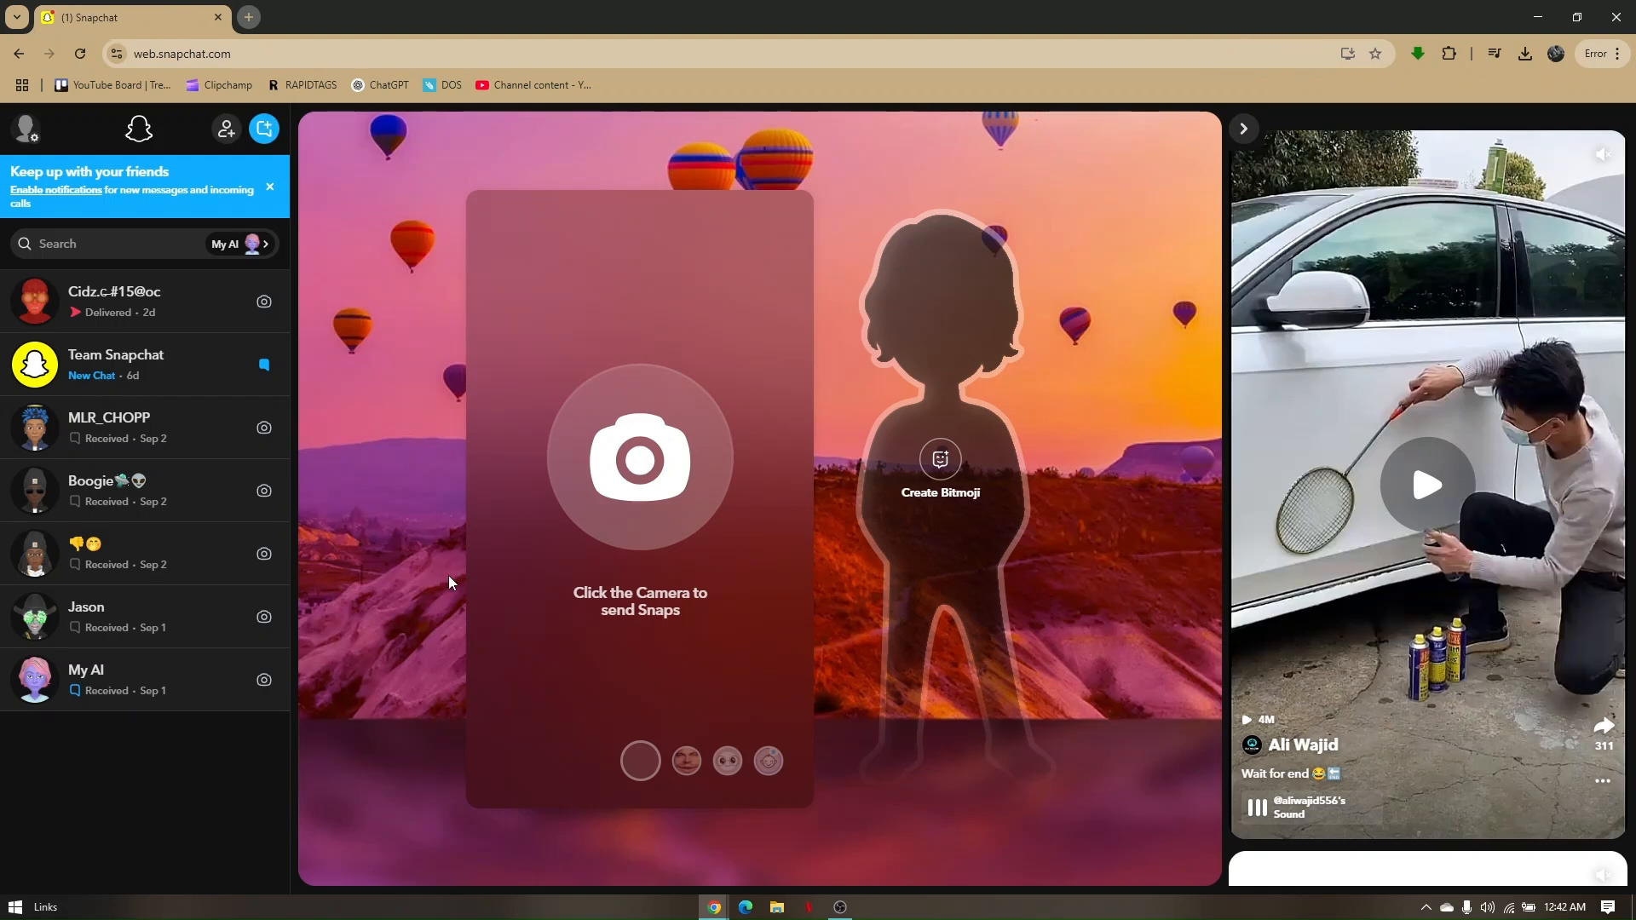
pyautogui.moveTo(422, 588)
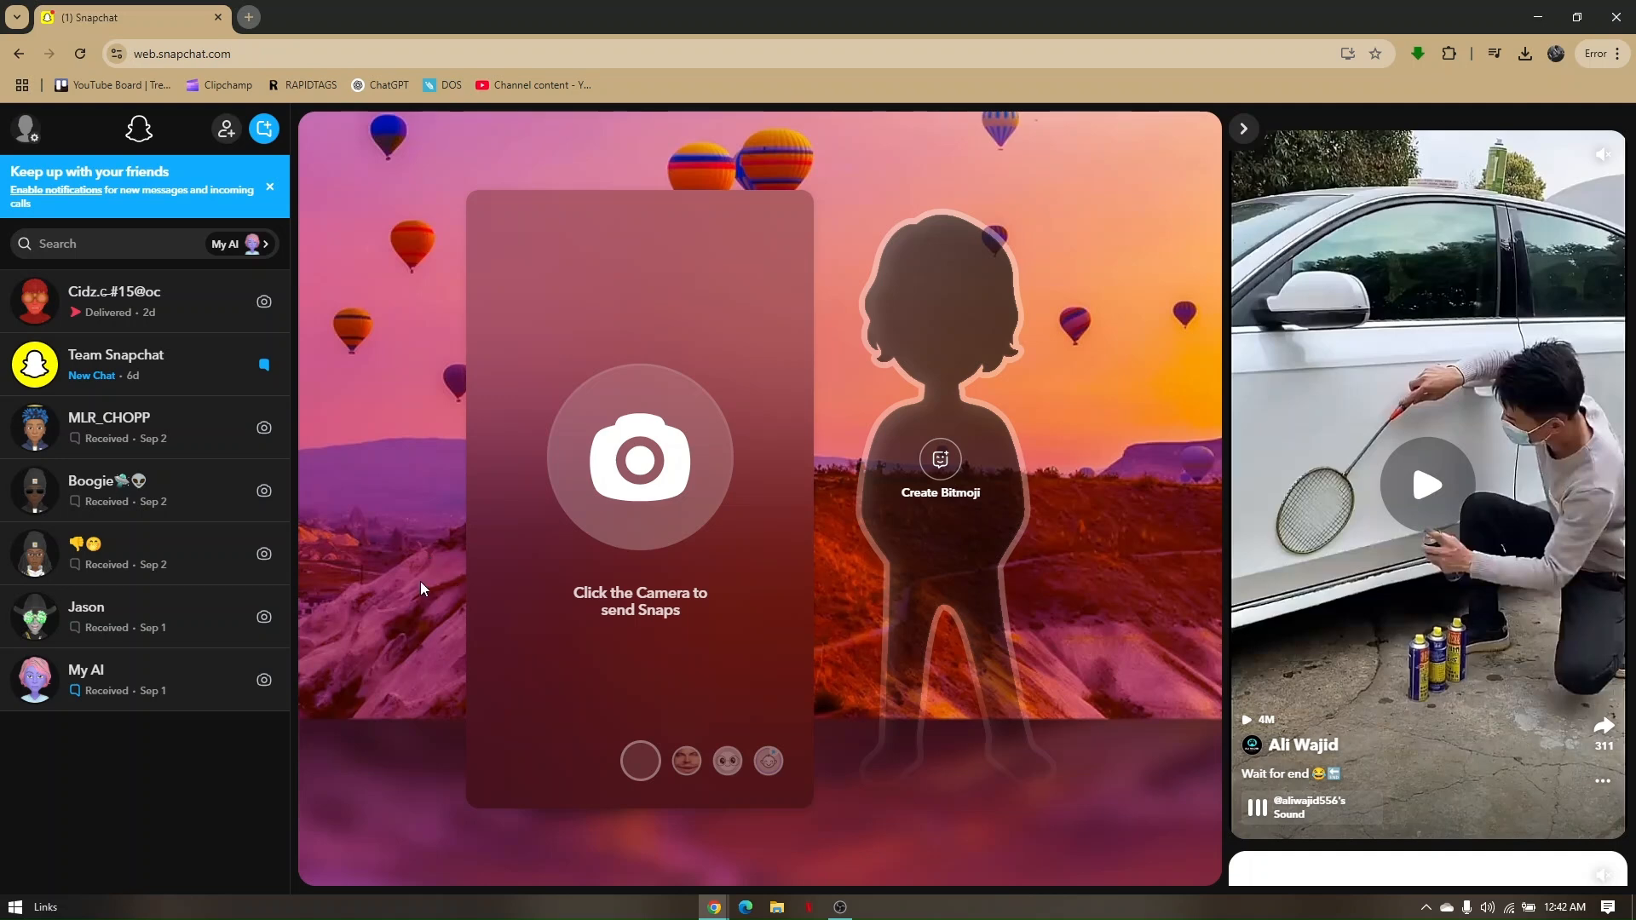